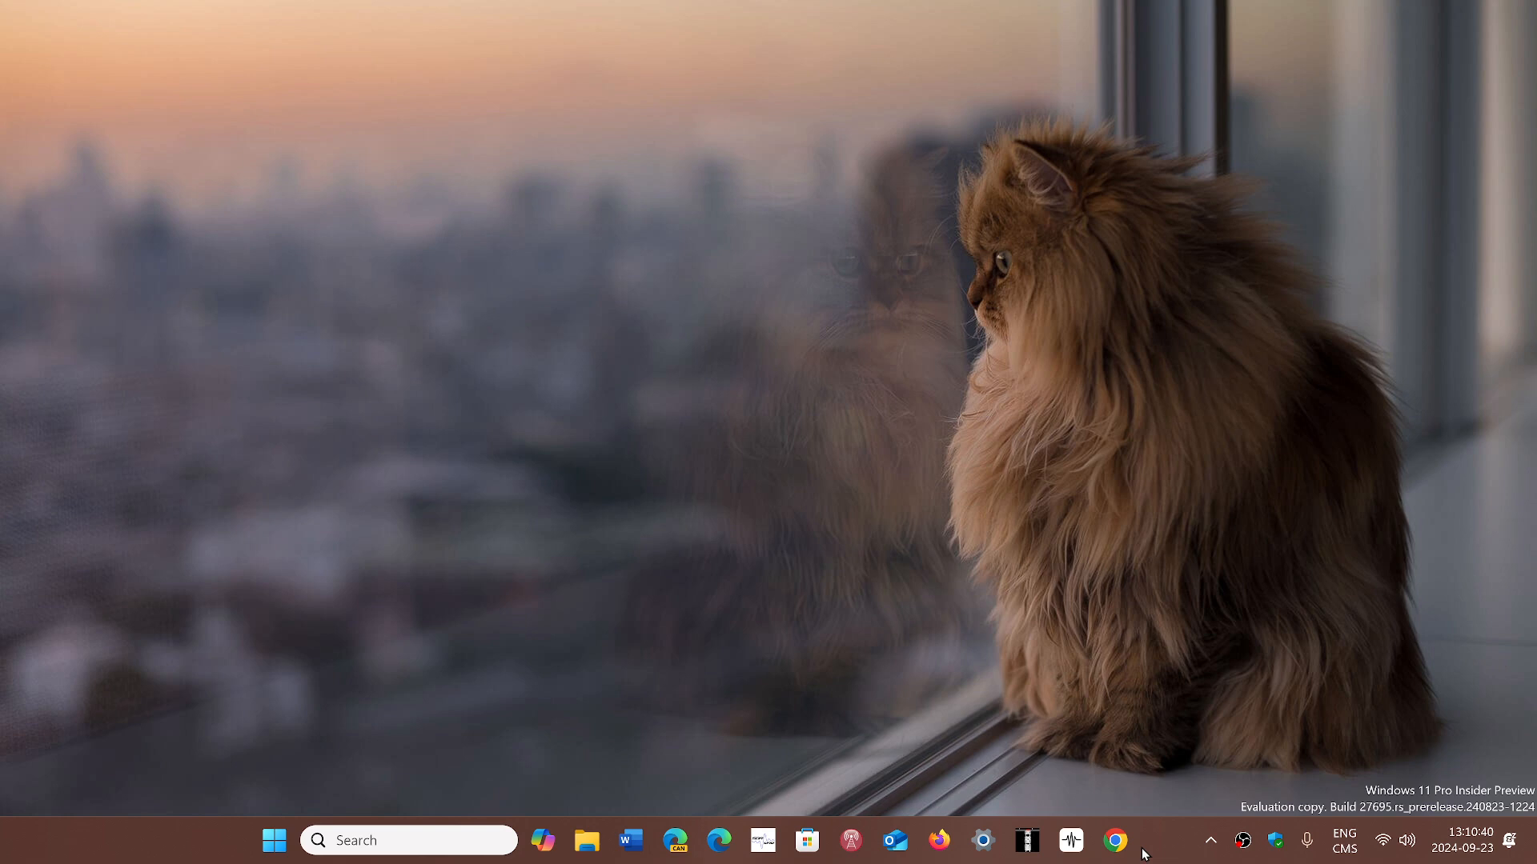
Step: Bring up Chrome from the taskbar, showing lapresse.ca with a weather tab beside it
click(1114, 840)
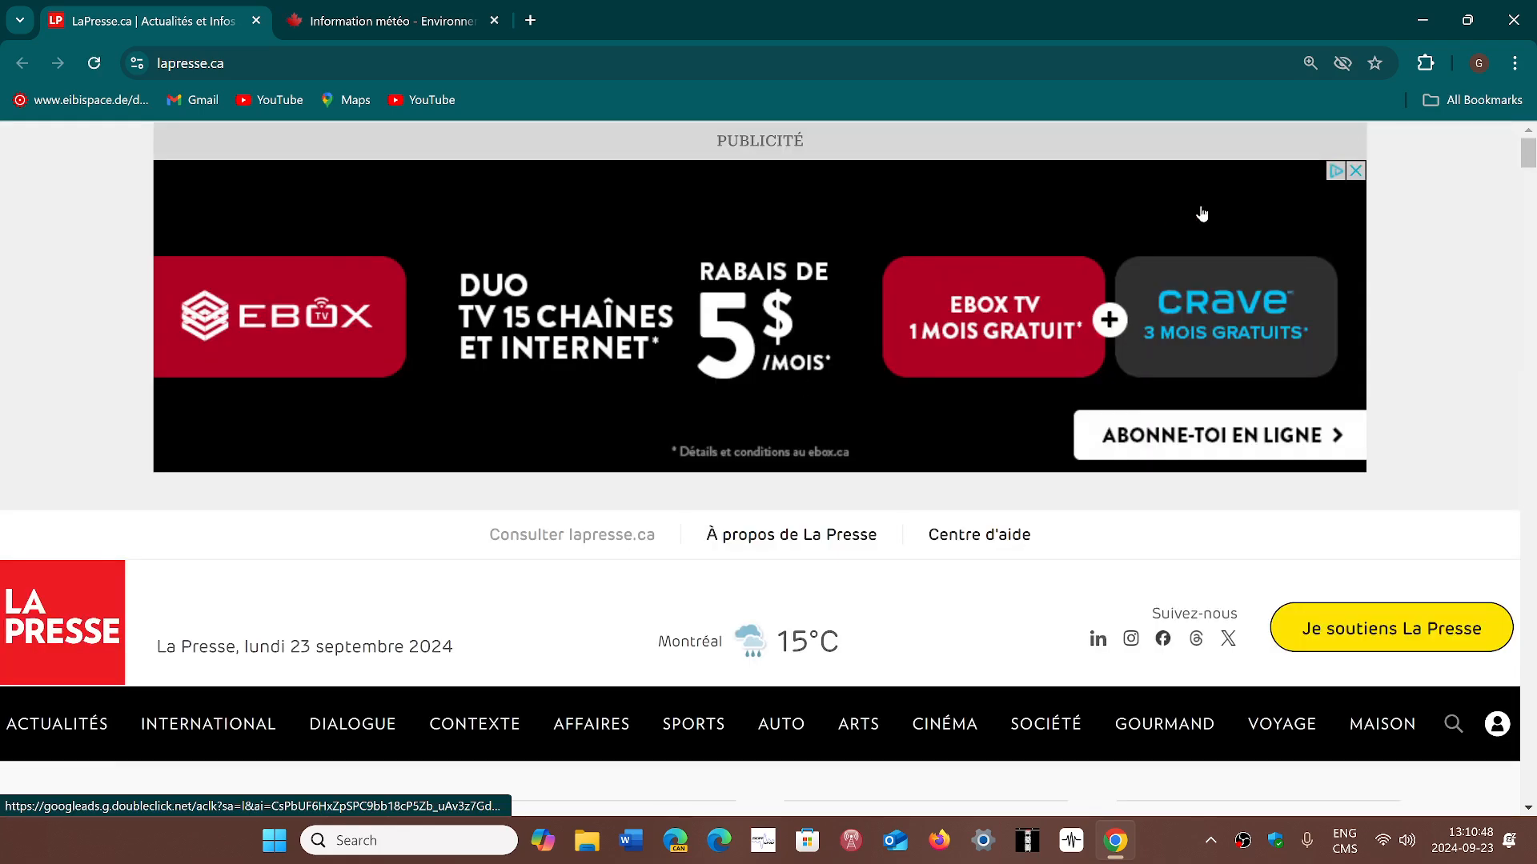
mouse_move(620, 66)
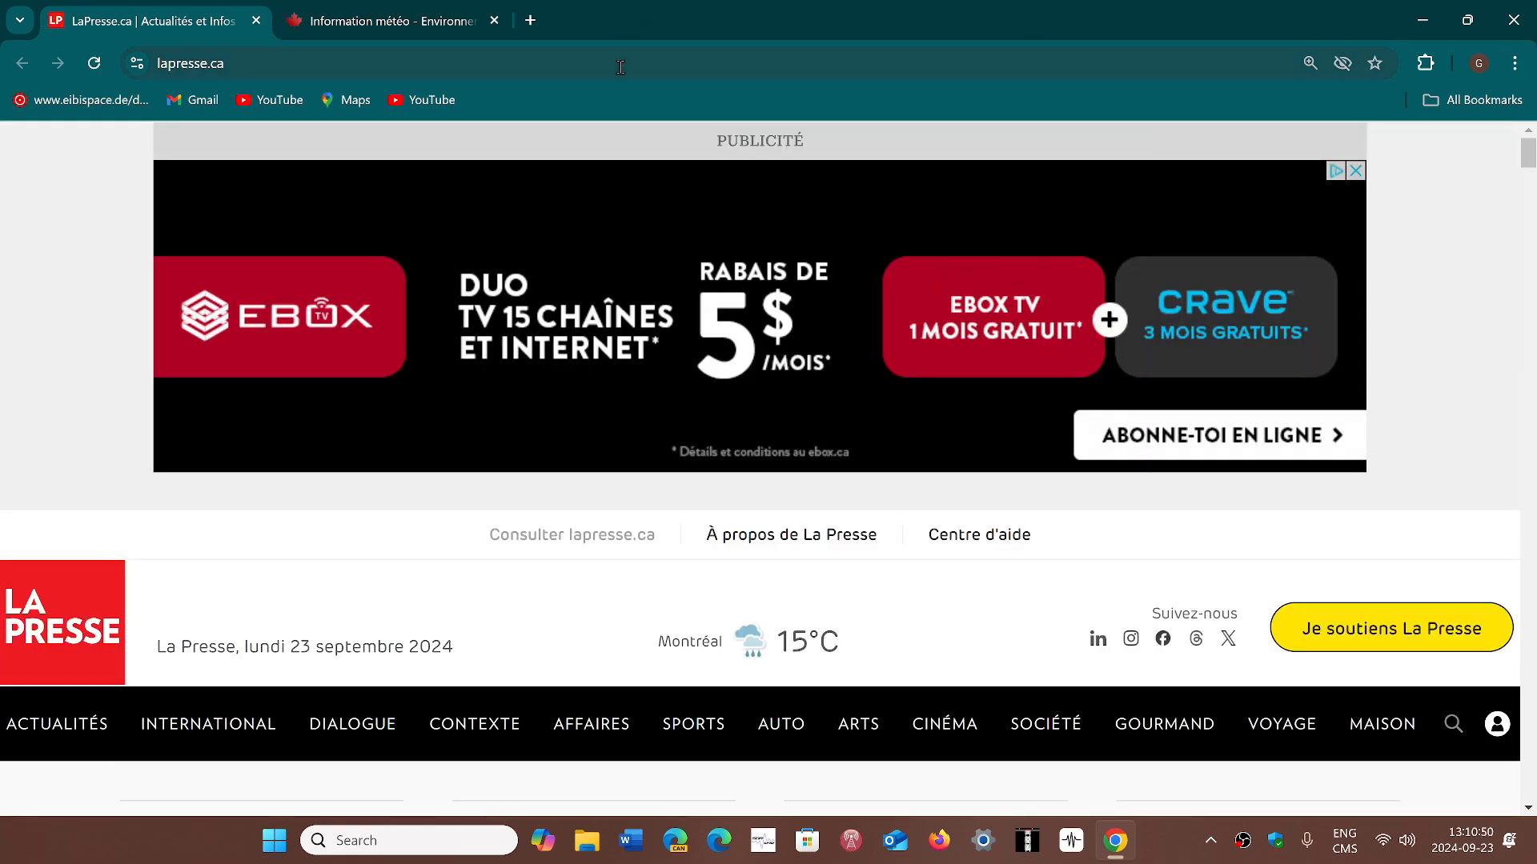
mouse_move(373, 7)
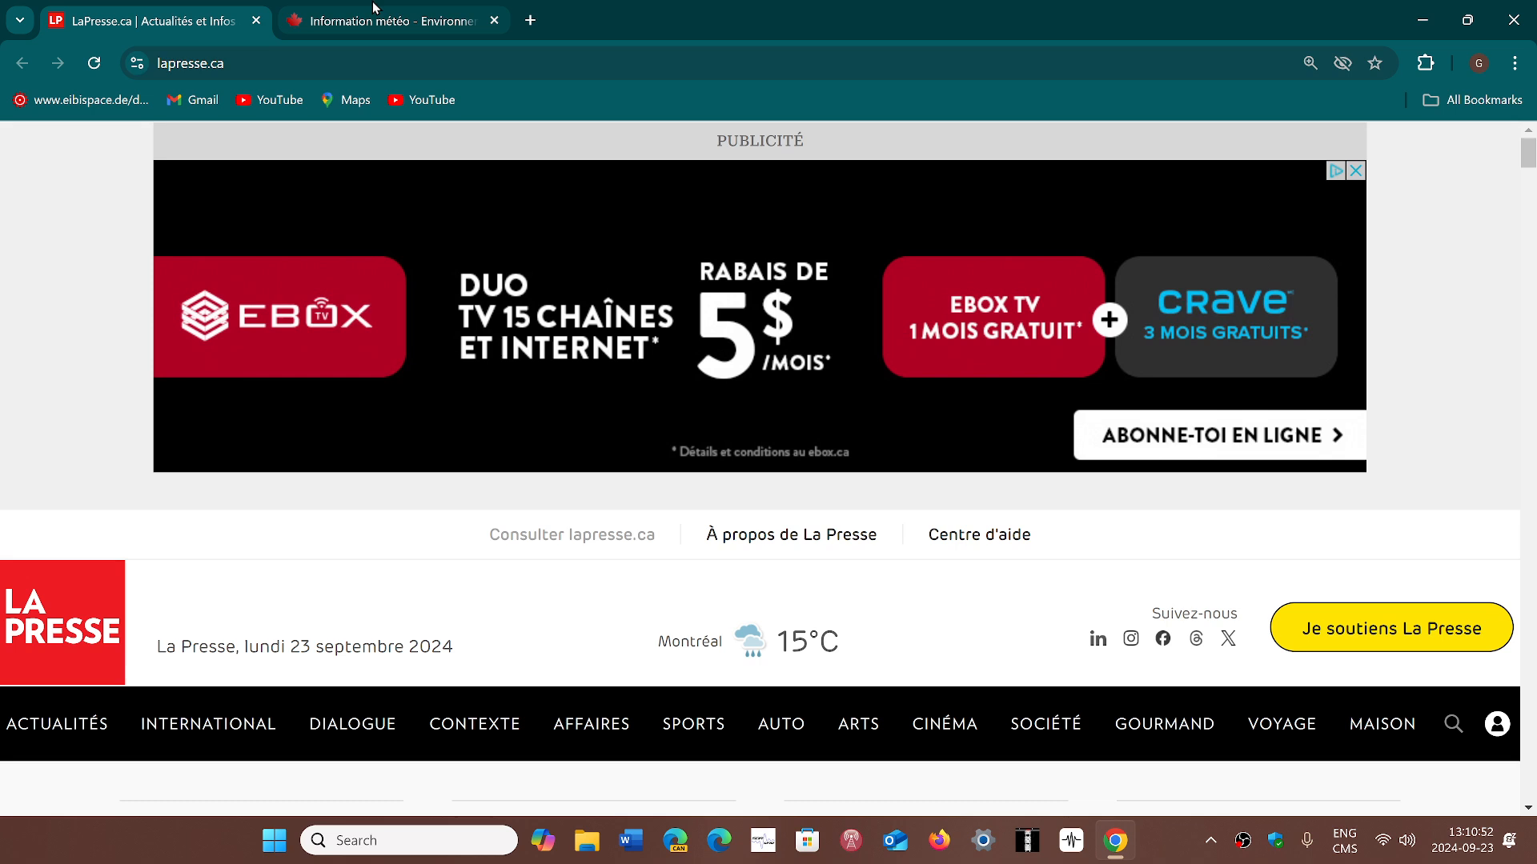
Step: Switch to the Information météo tab showing the meteo.gc.ca alerts map
click(391, 21)
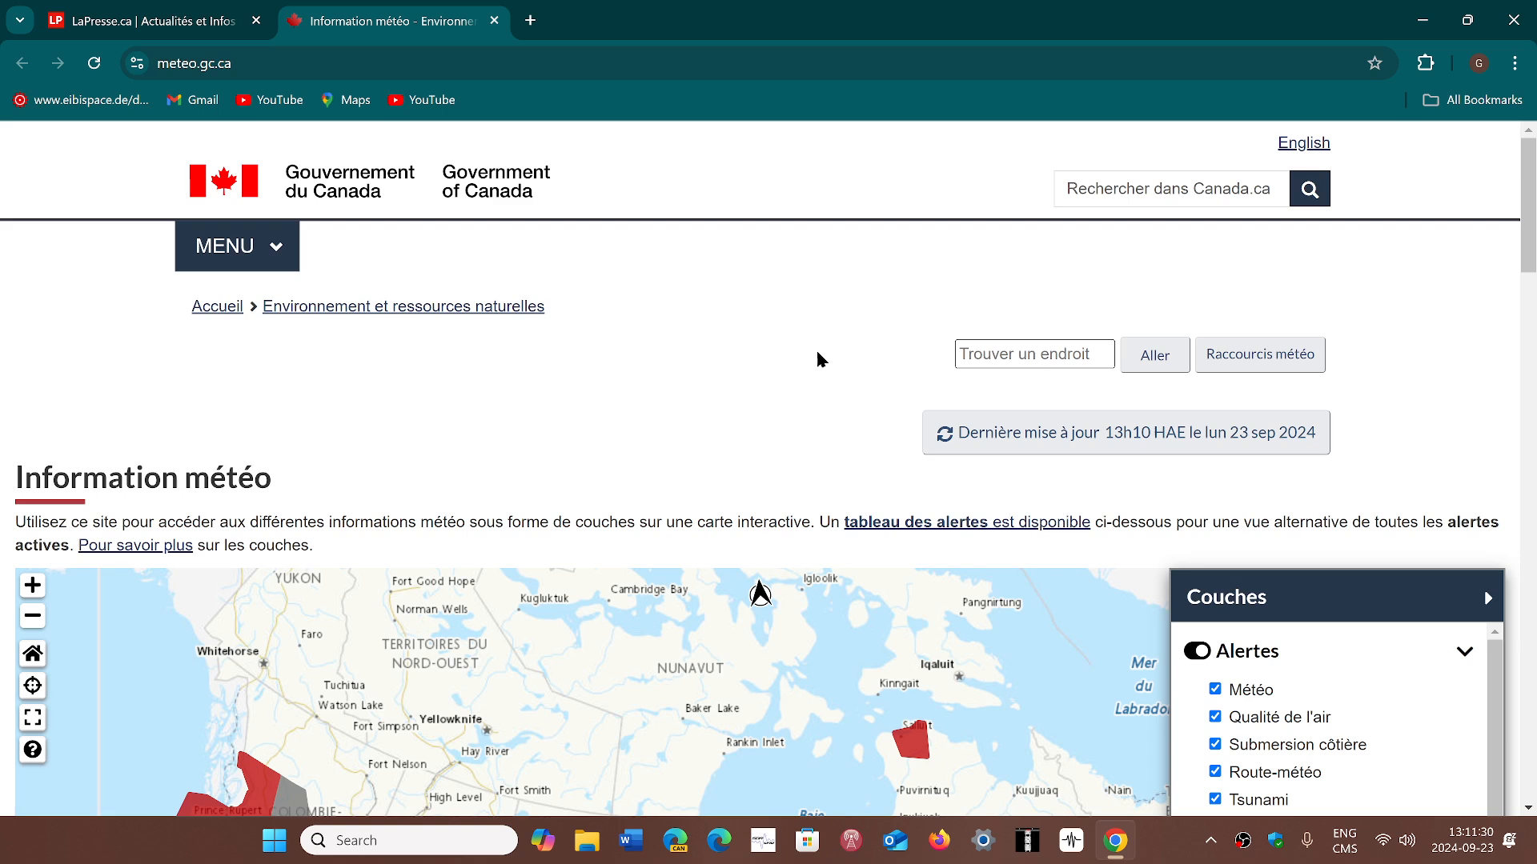
mouse_move(786, 353)
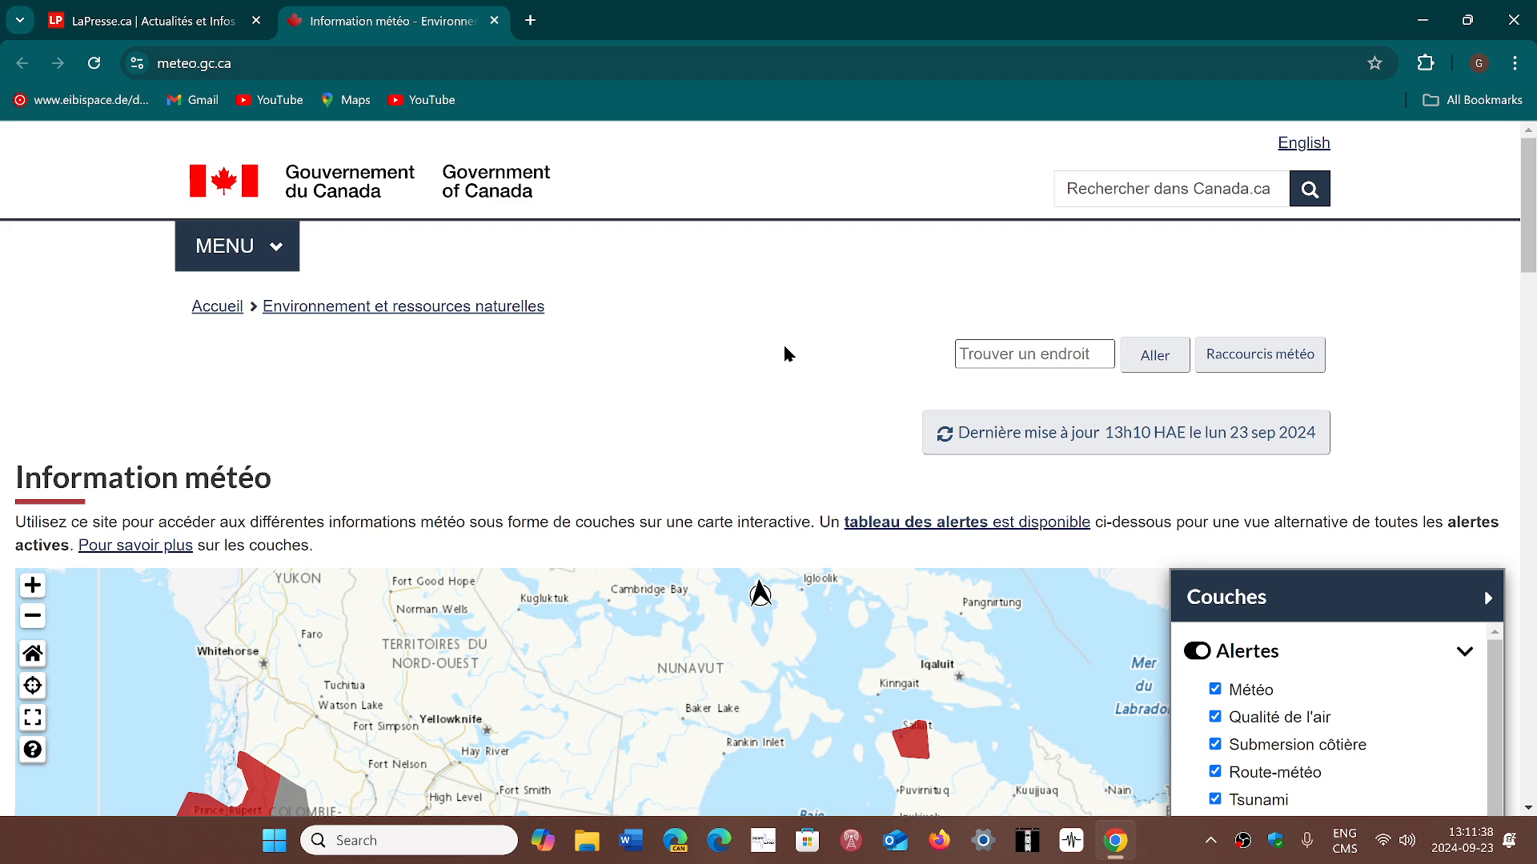
mouse_move(877, 280)
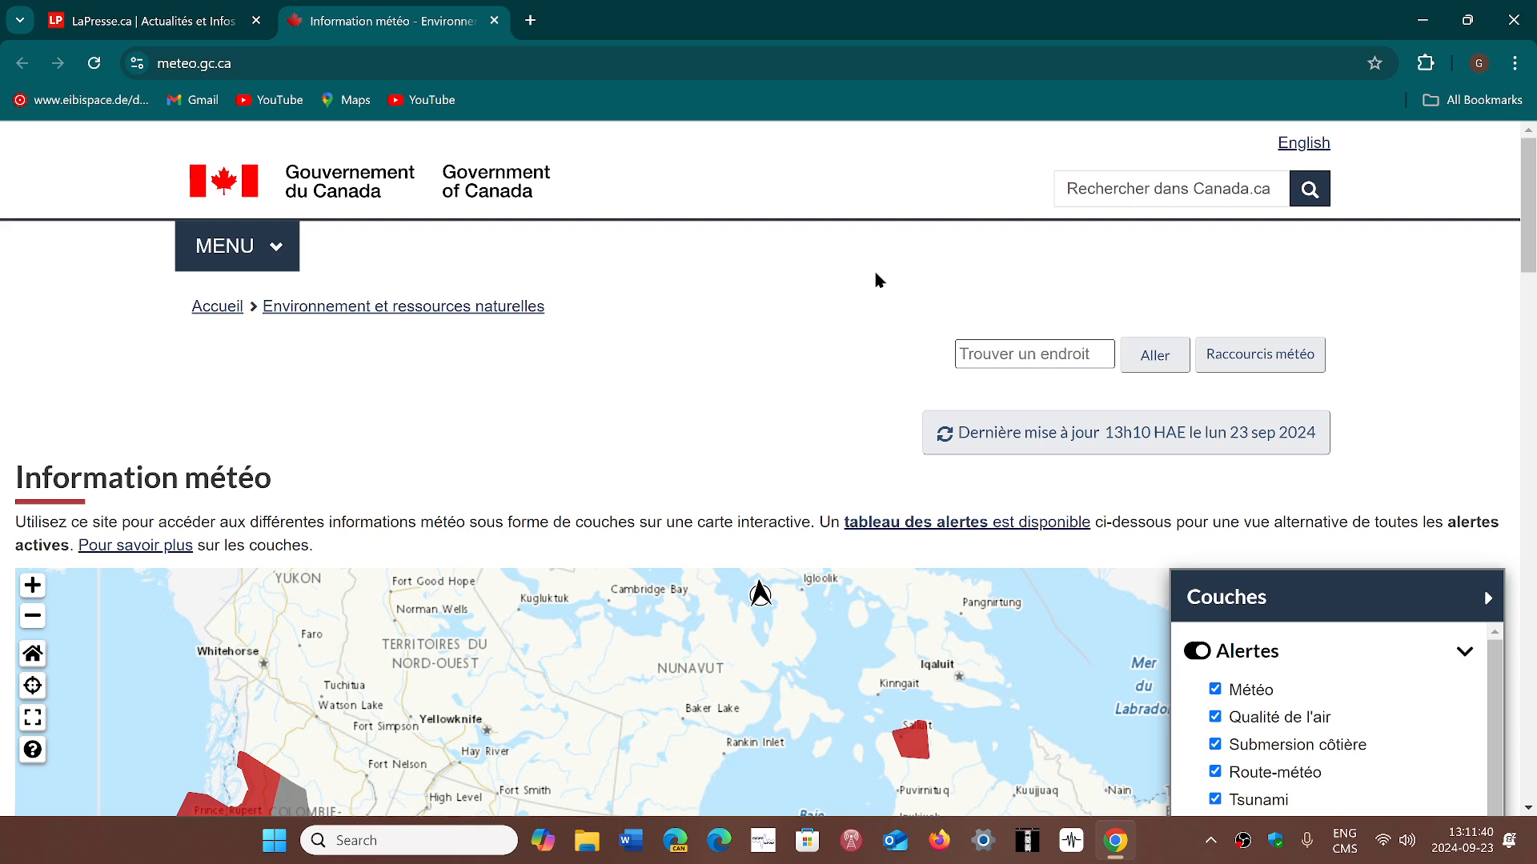
mouse_move(981, 274)
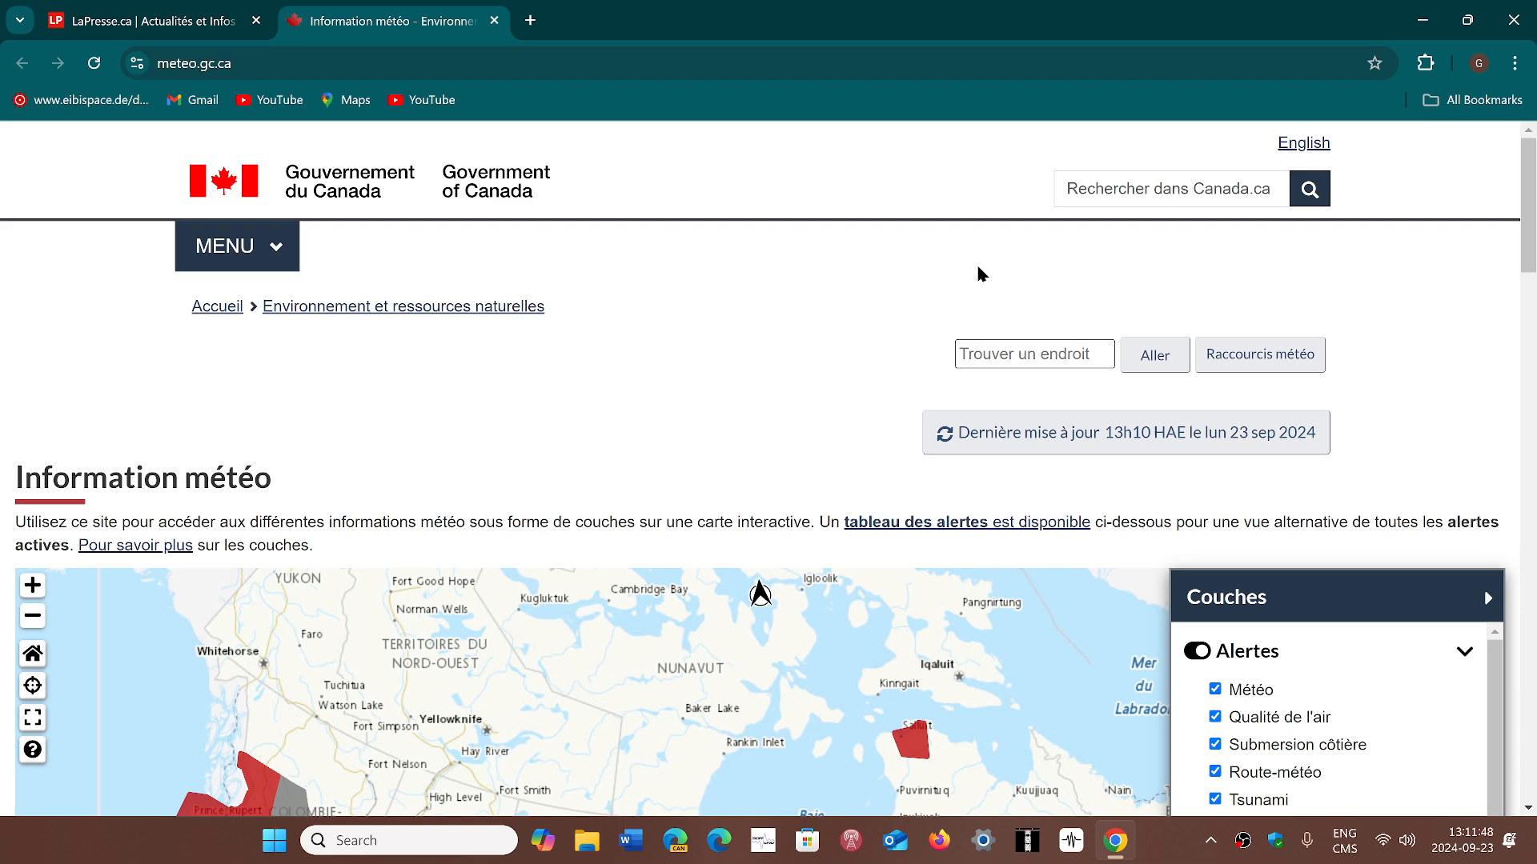
mouse_move(810, 282)
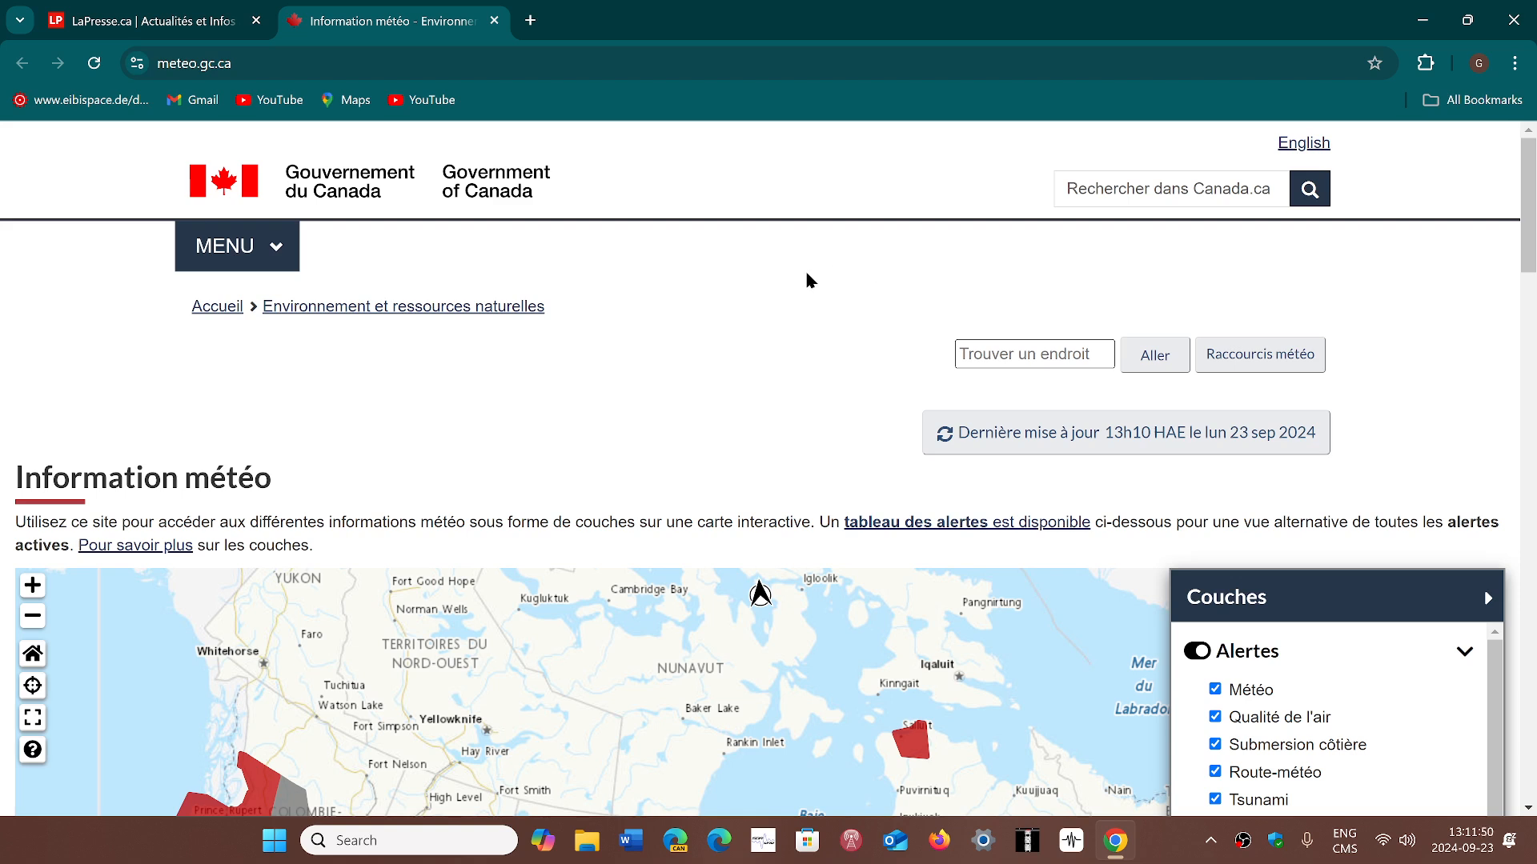
mouse_move(792, 287)
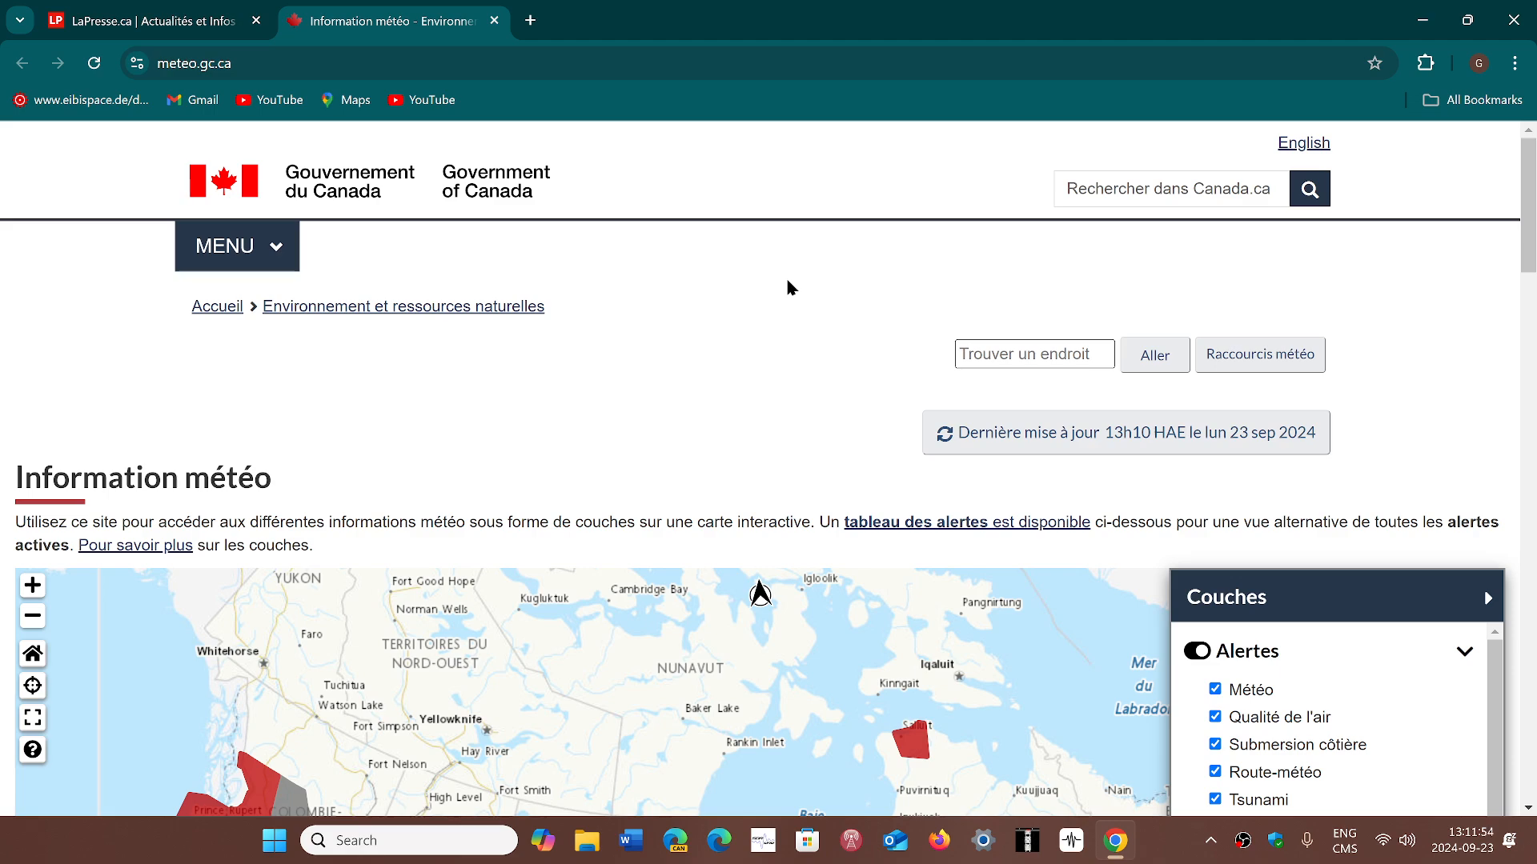
Step: Zoom the weather alerts map into a regional view around La Crosse
scroll(down, 3)
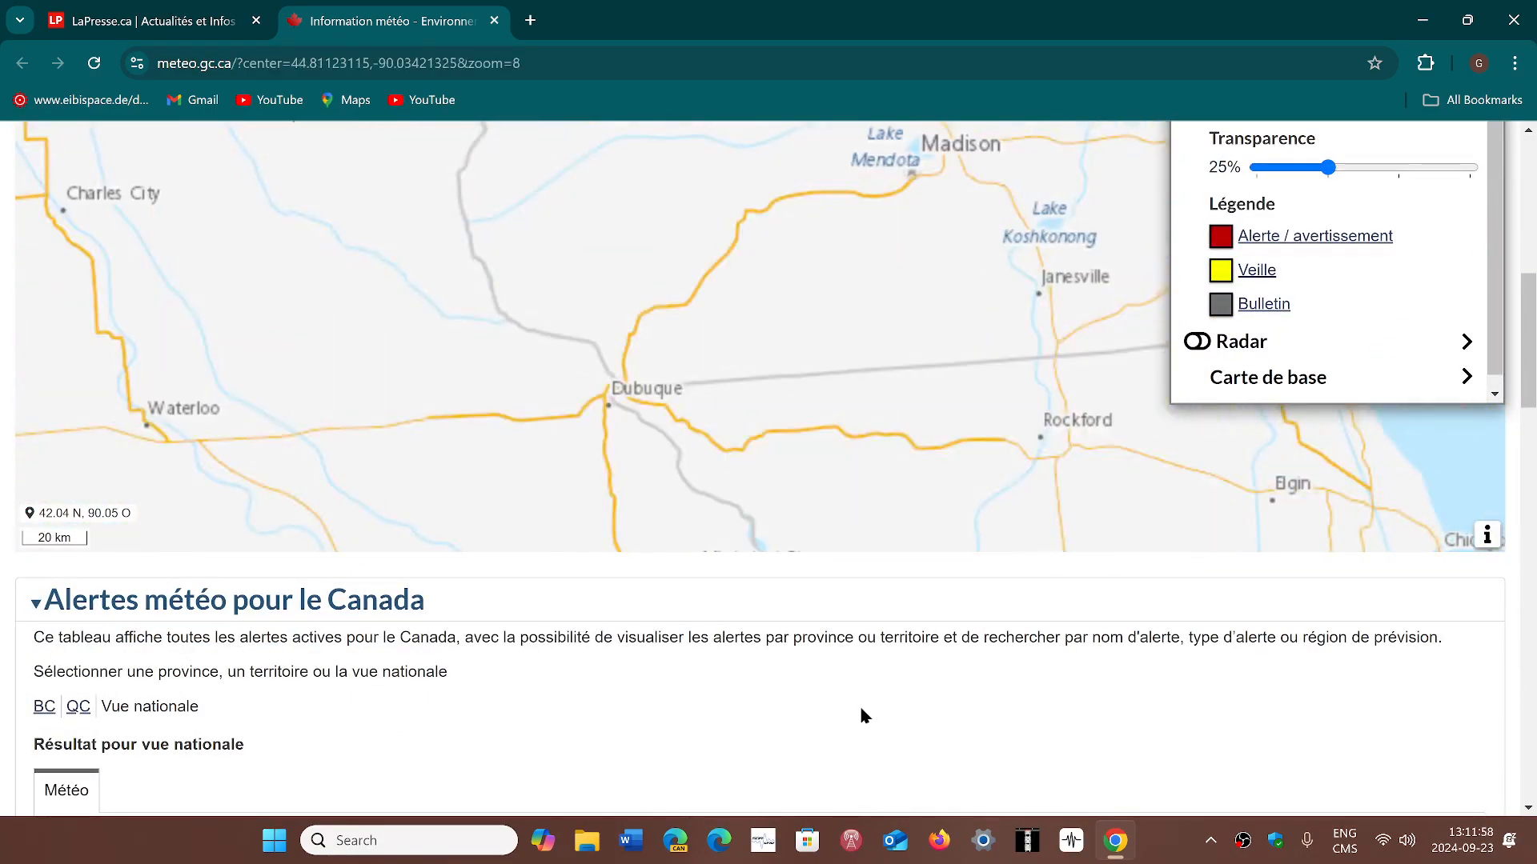
scroll(up, 3)
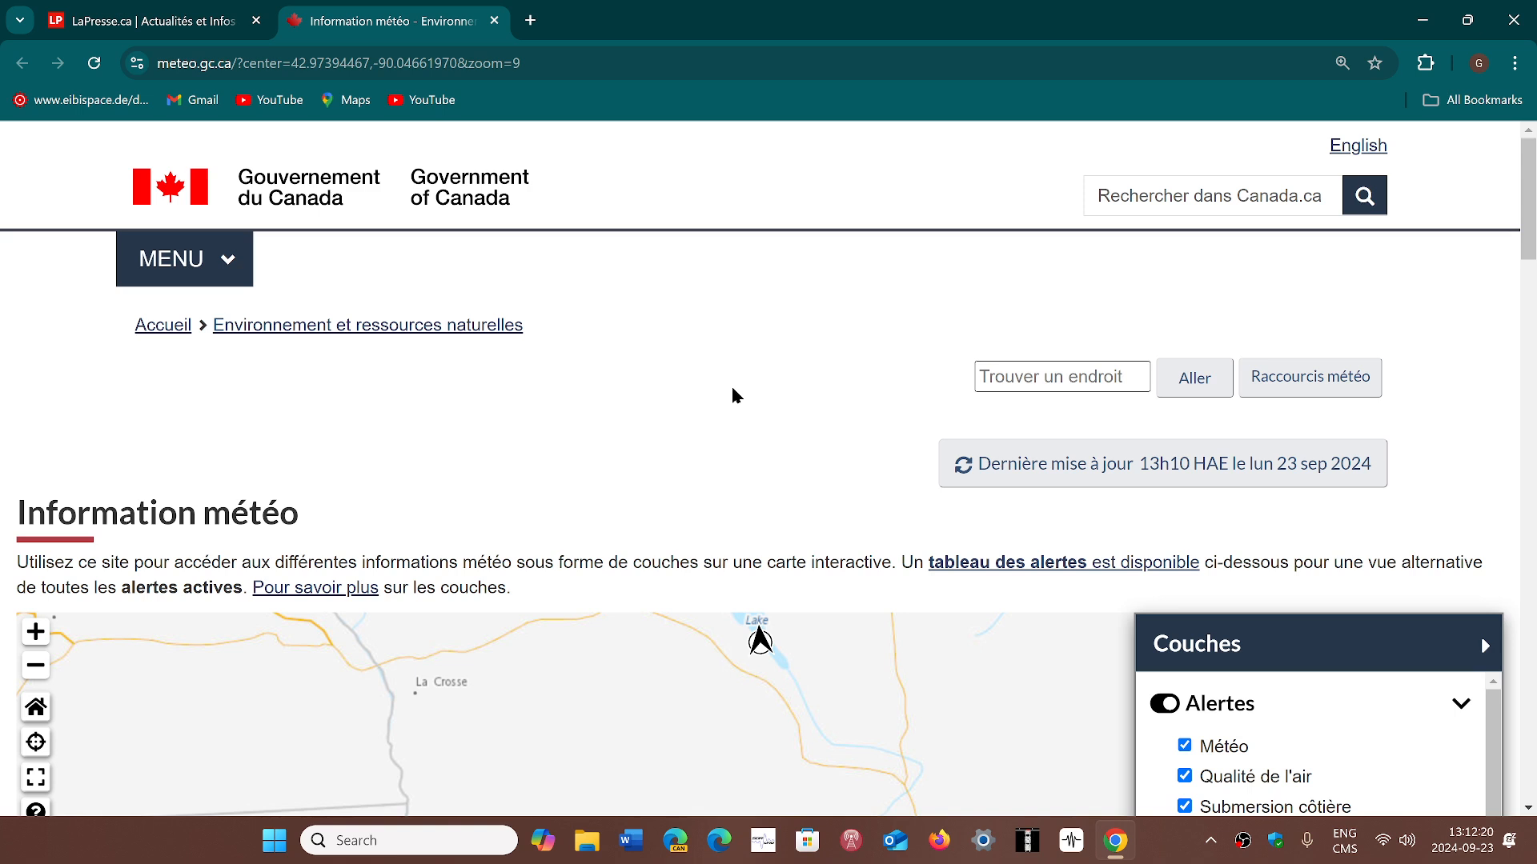
mouse_move(929, 821)
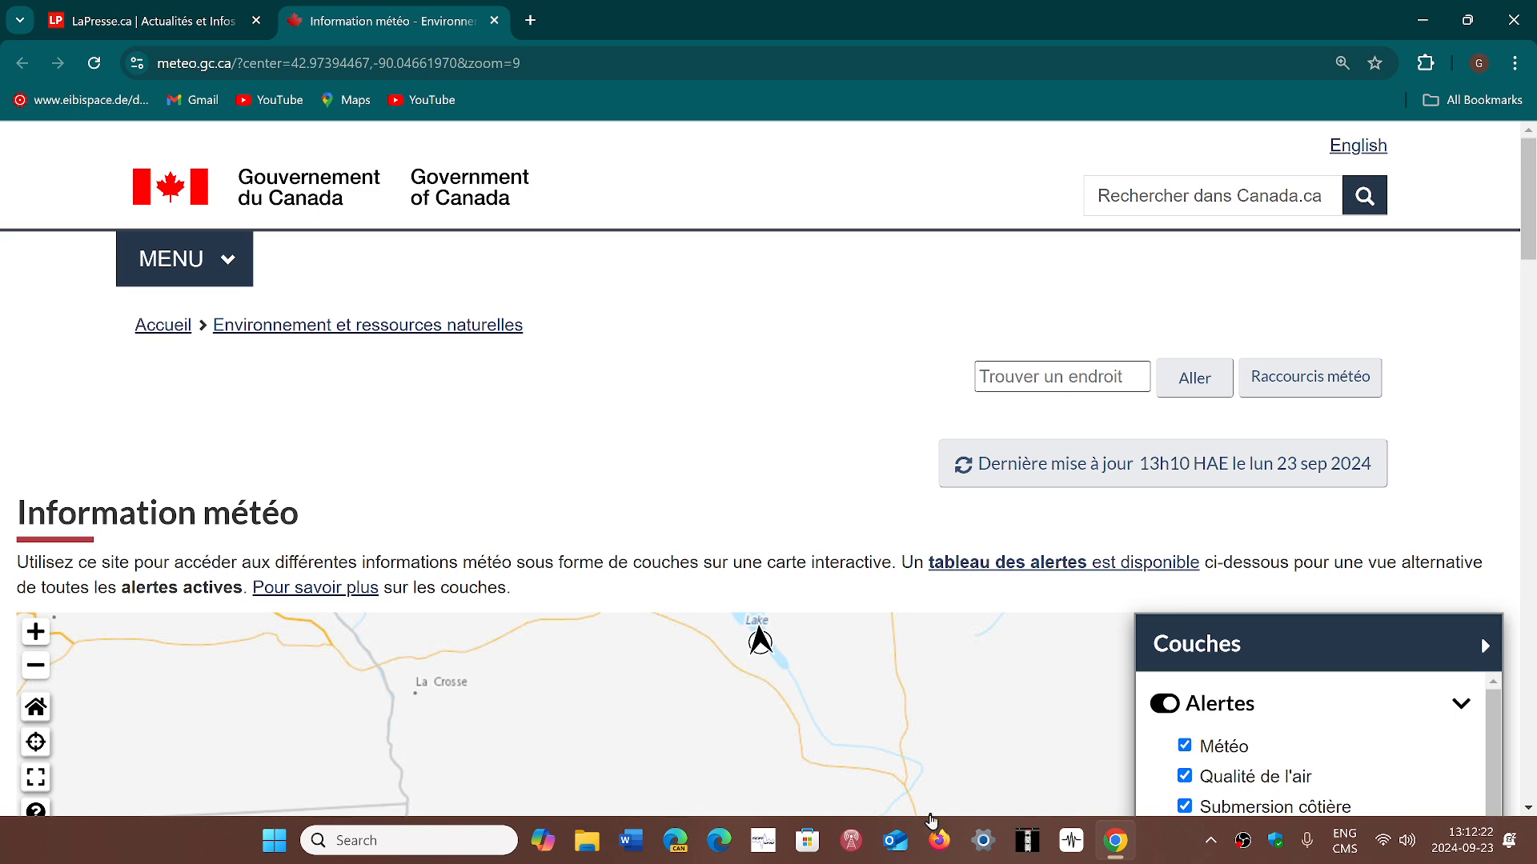
Step: Launch Firefox from the taskbar onto its new tab page with the bookmarks sidebar
click(938, 840)
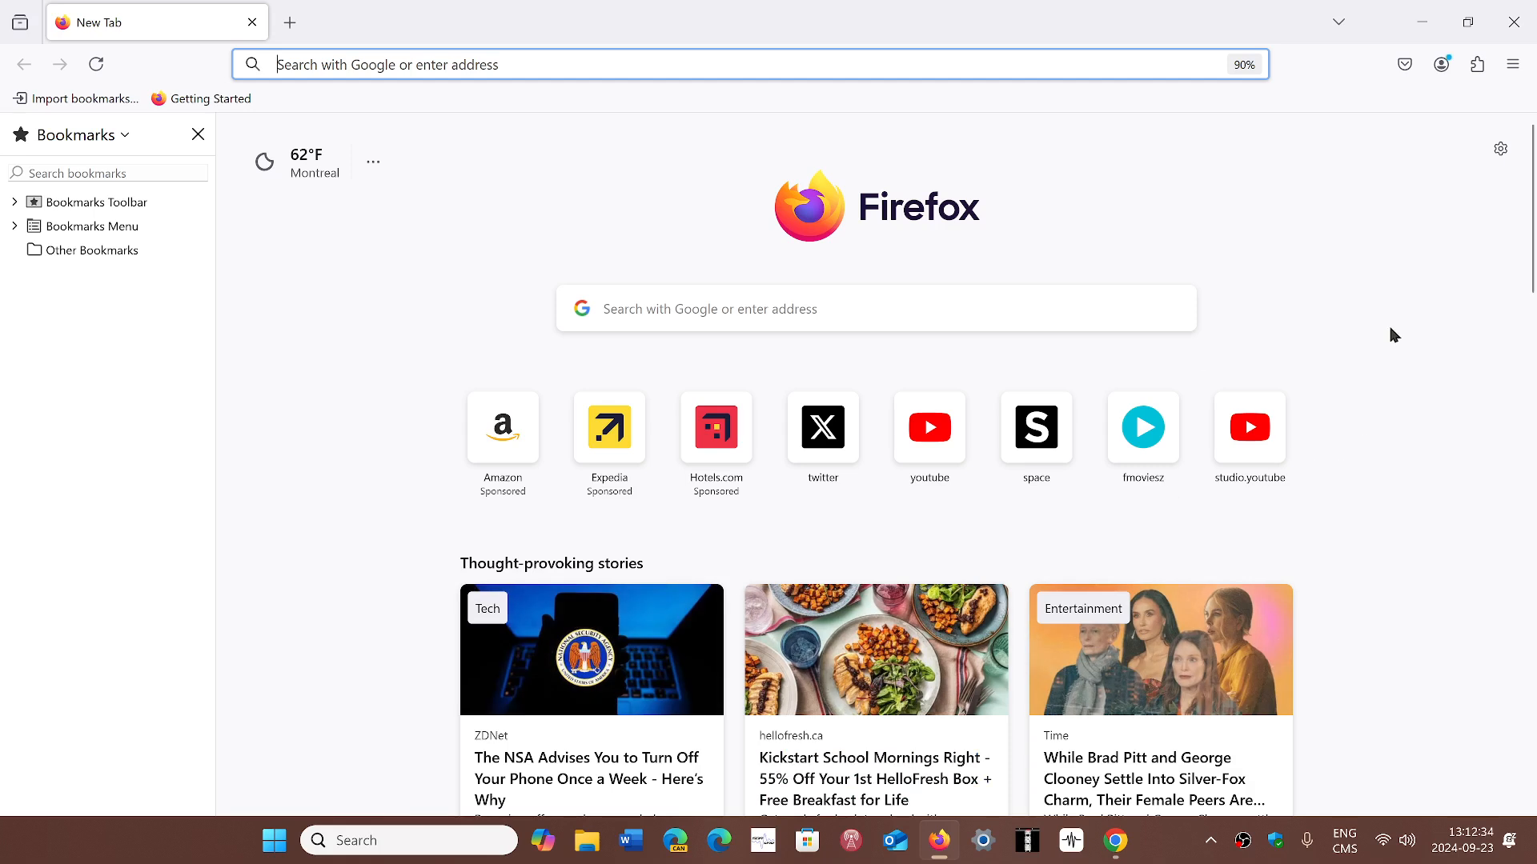
mouse_move(1165, 179)
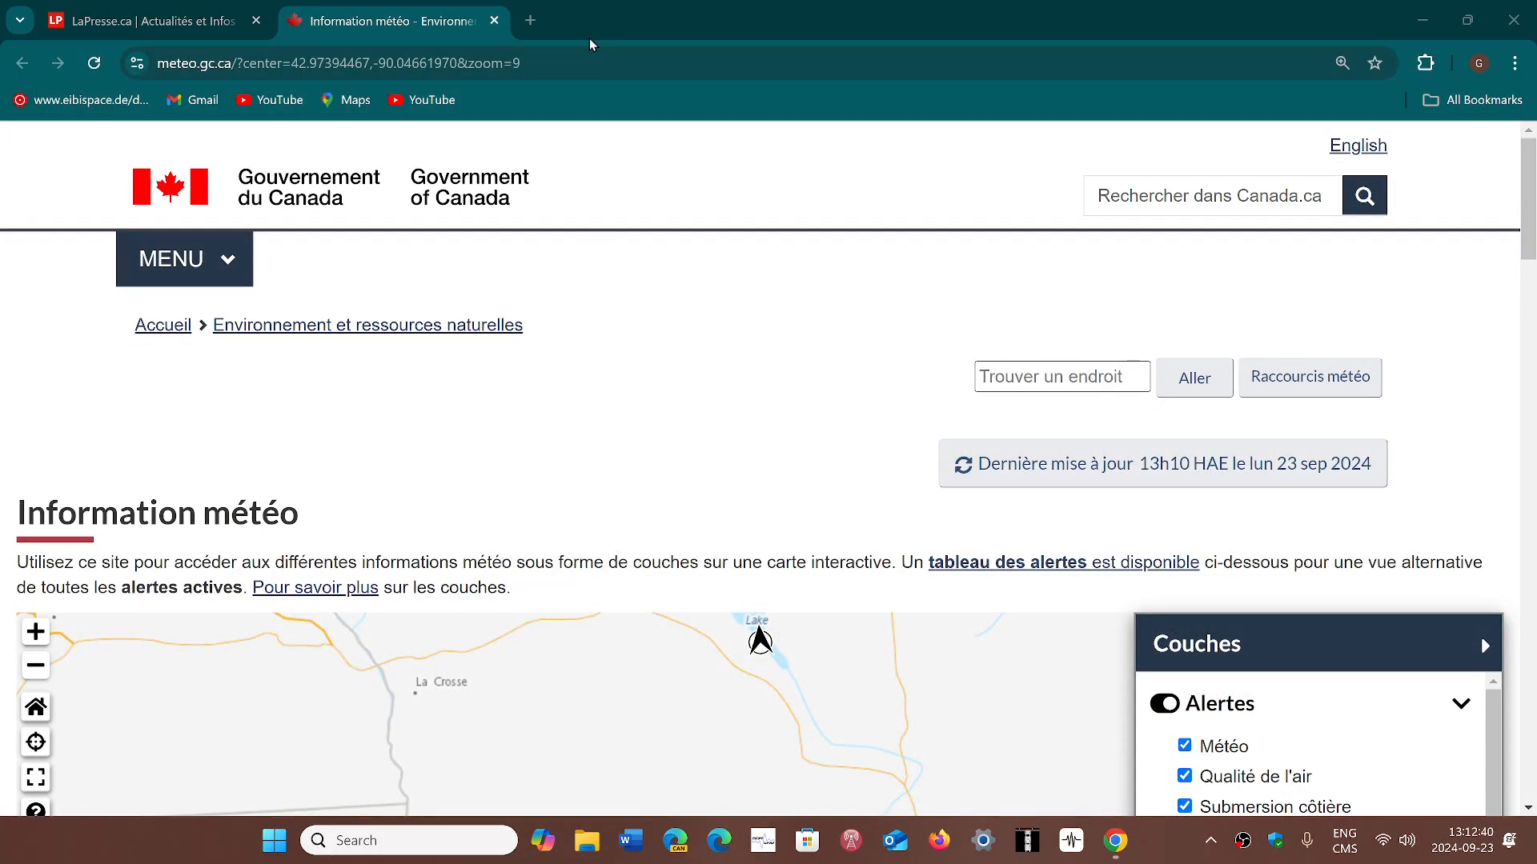
mouse_move(832, 264)
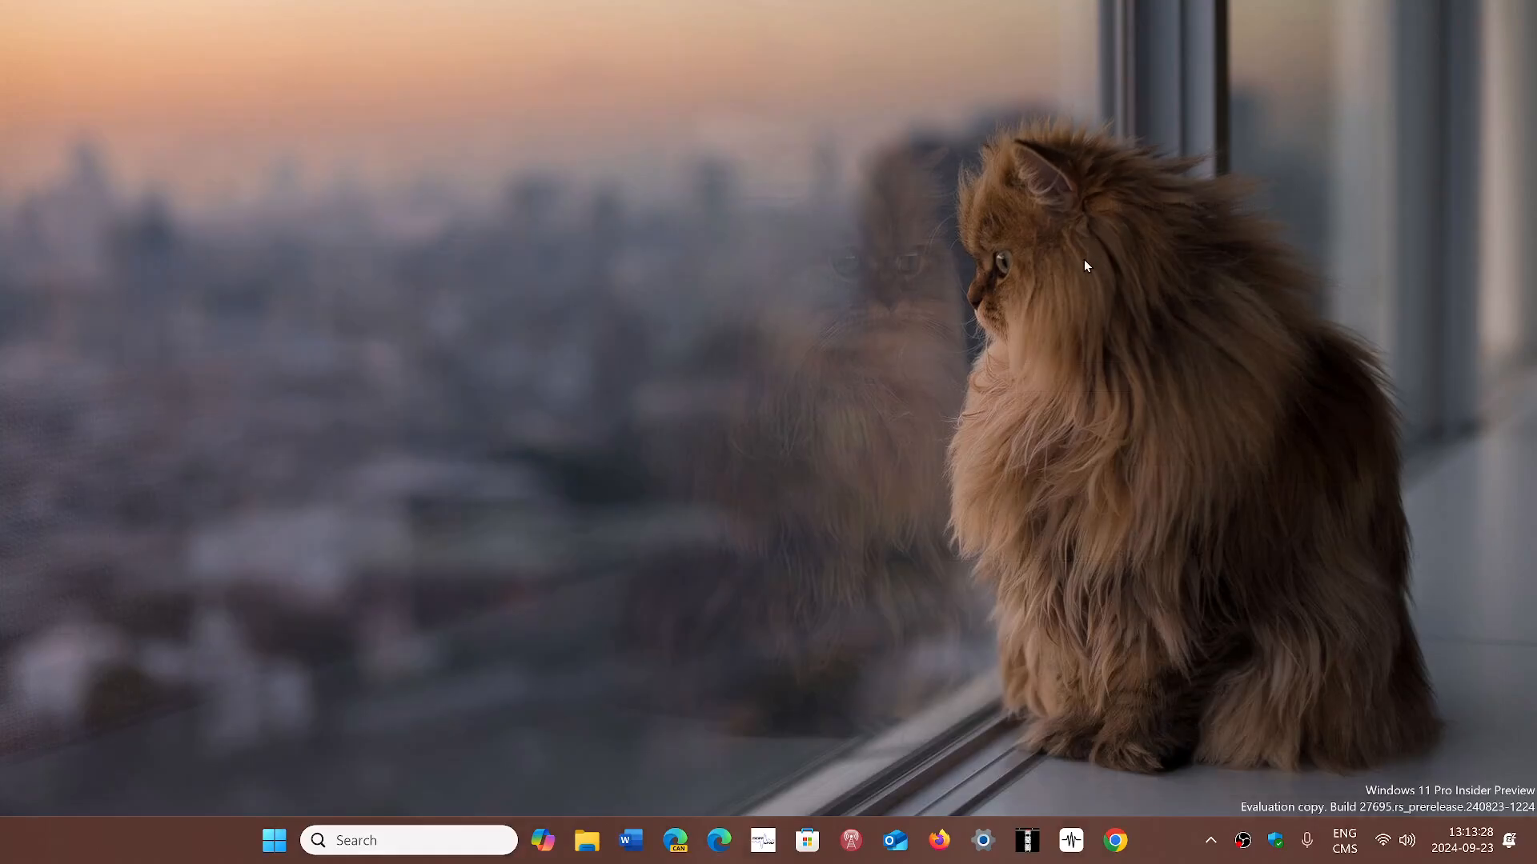
mouse_move(1159, 843)
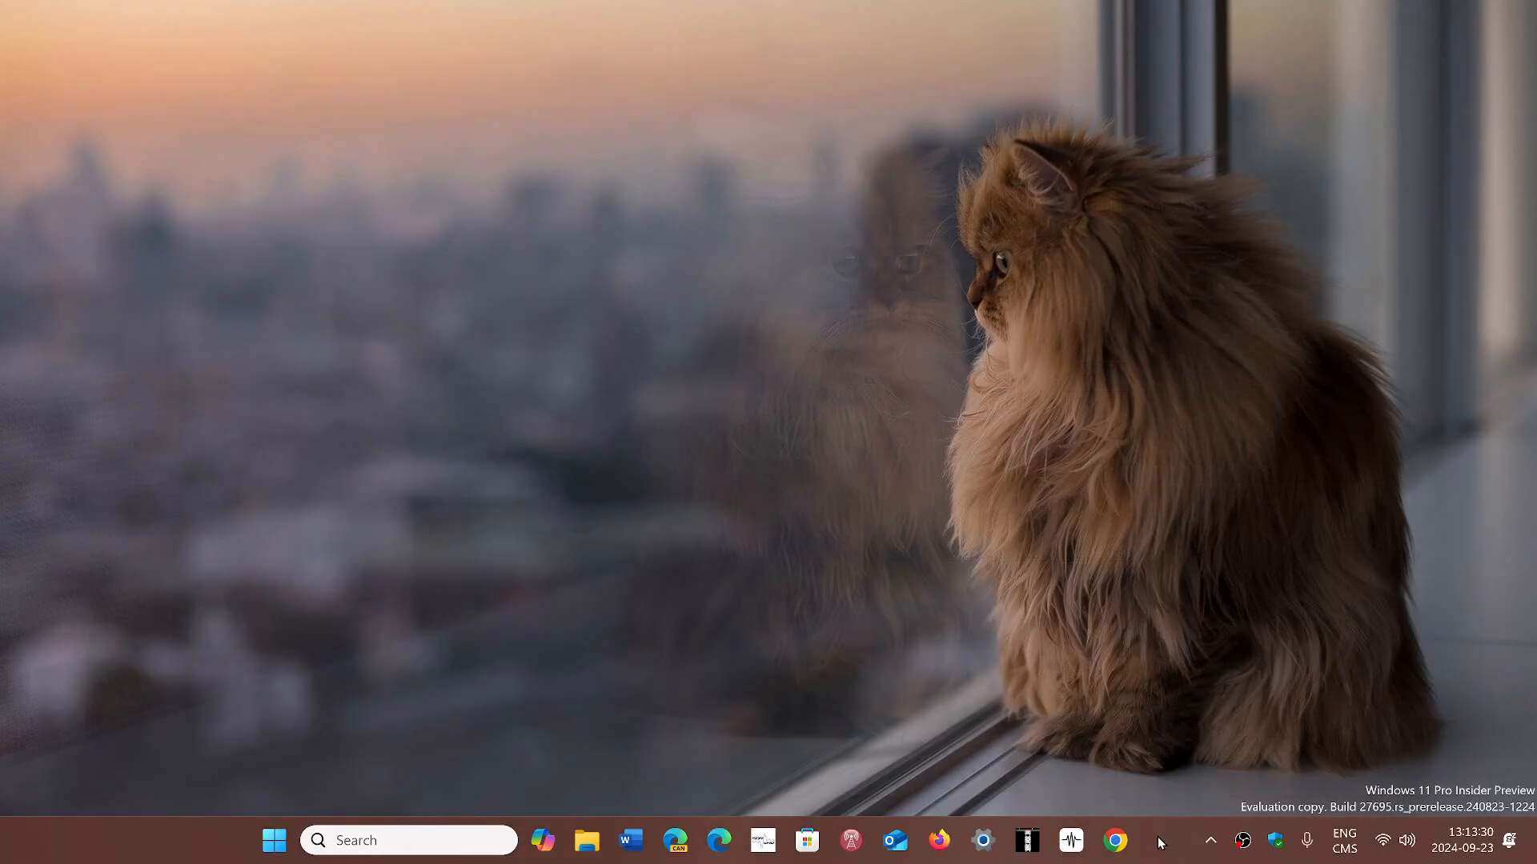